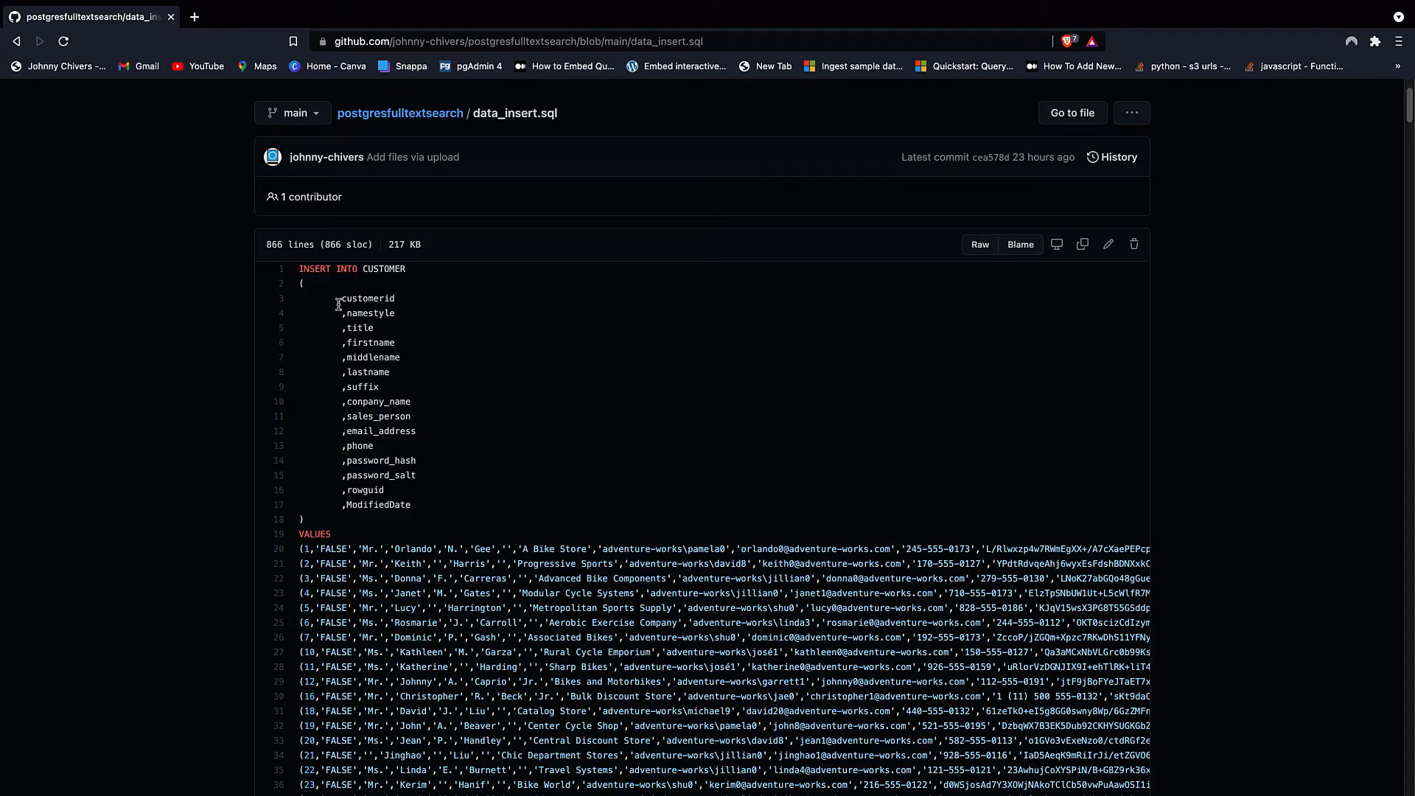
pyautogui.moveTo(336, 340)
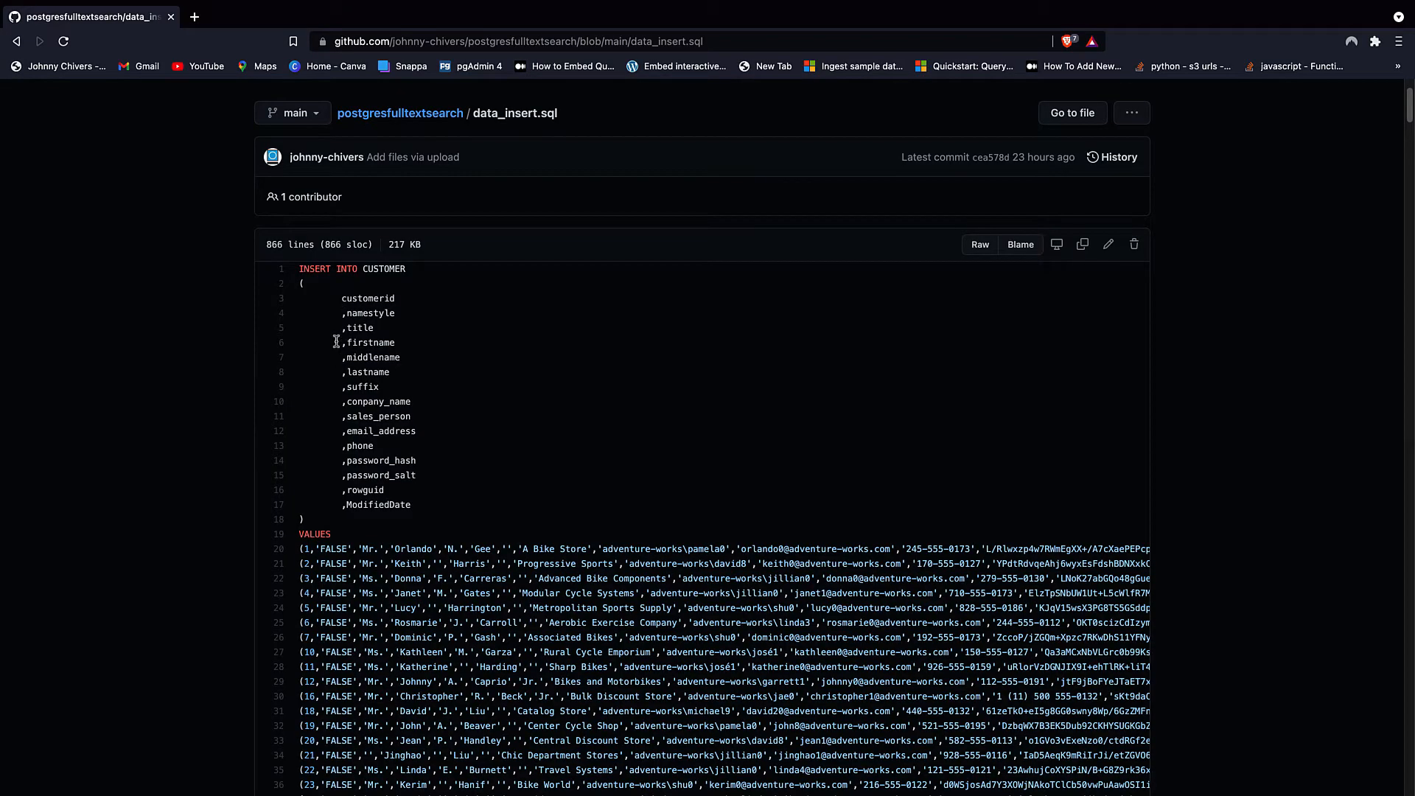